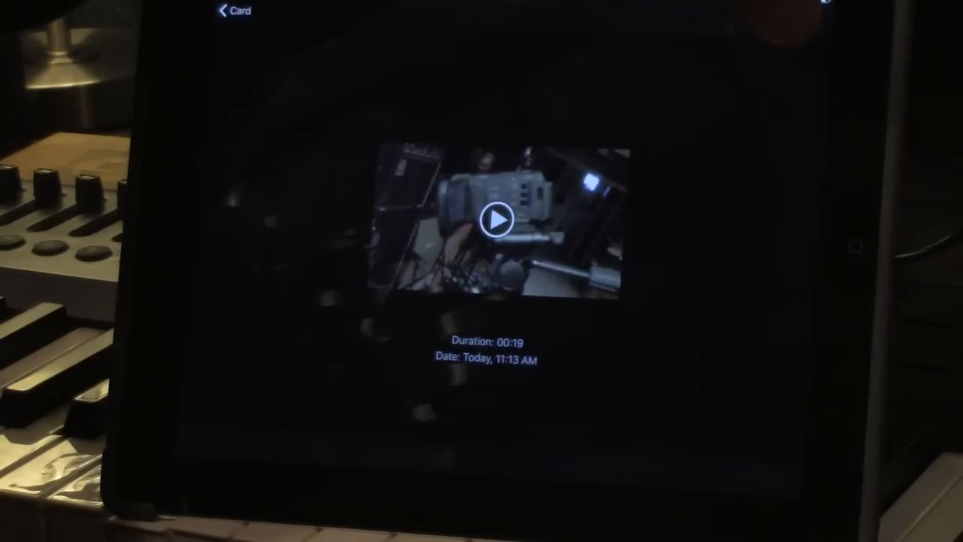
# - Share the recorded 19-second clip via Send to YouTube, bringing up its upload form
pyautogui.click(812, 20)
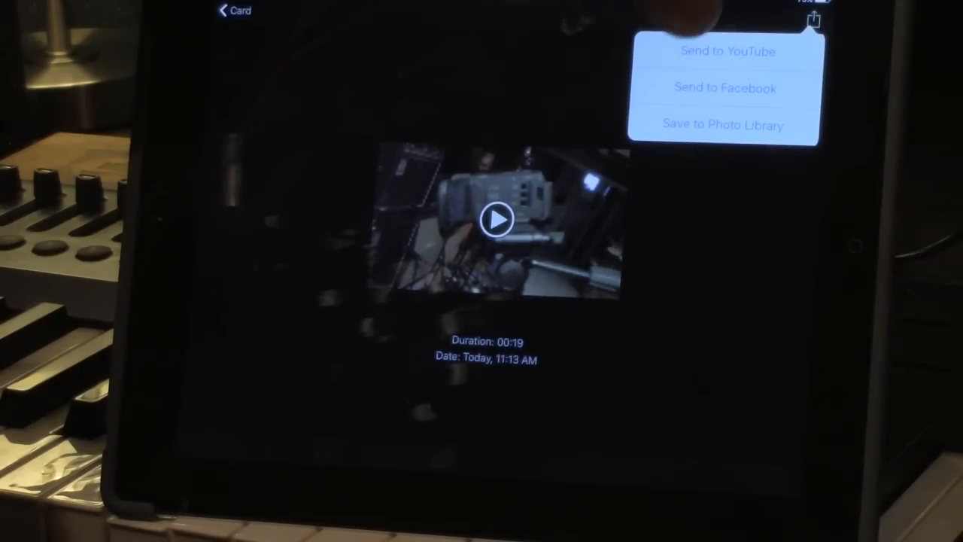
pyautogui.click(727, 51)
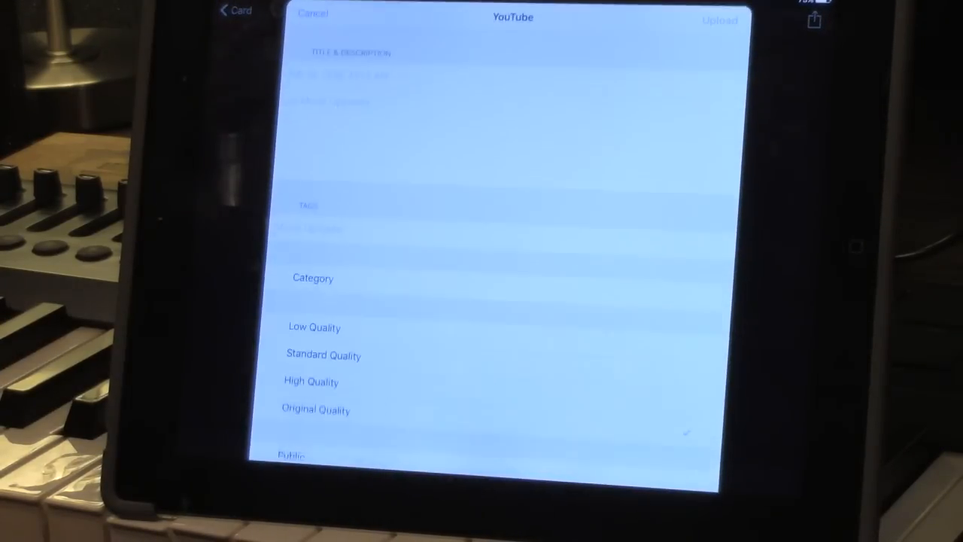